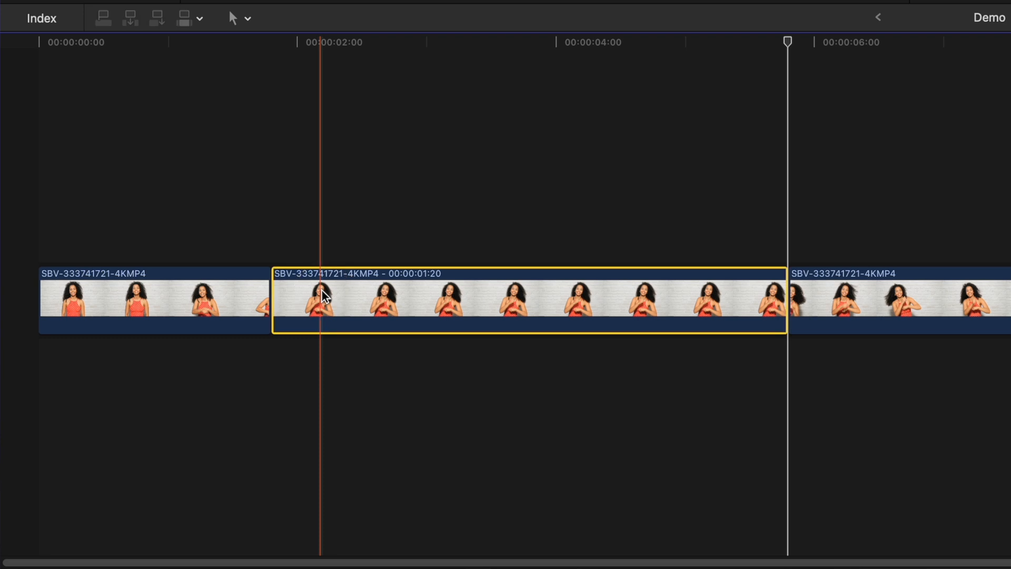
Drag the bladed middle section up as a connected clip above the storyline, kept at +00:00
{"action": "left_click_drag", "start_coordinate": [322, 296], "coordinate": [329, 200]}
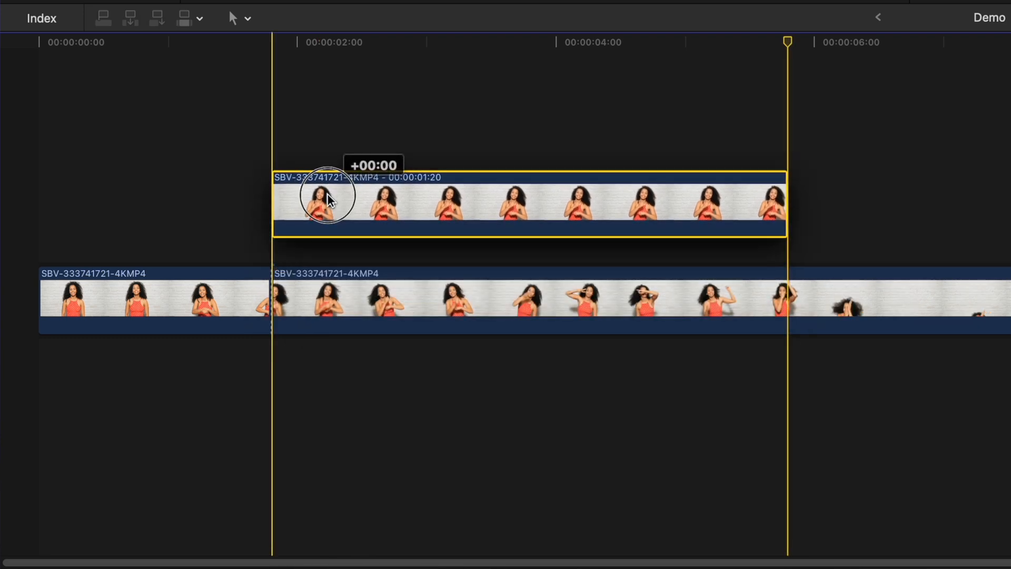
{"action": "left_click_drag", "start_coordinate": [328, 196], "coordinate": [329, 219]}
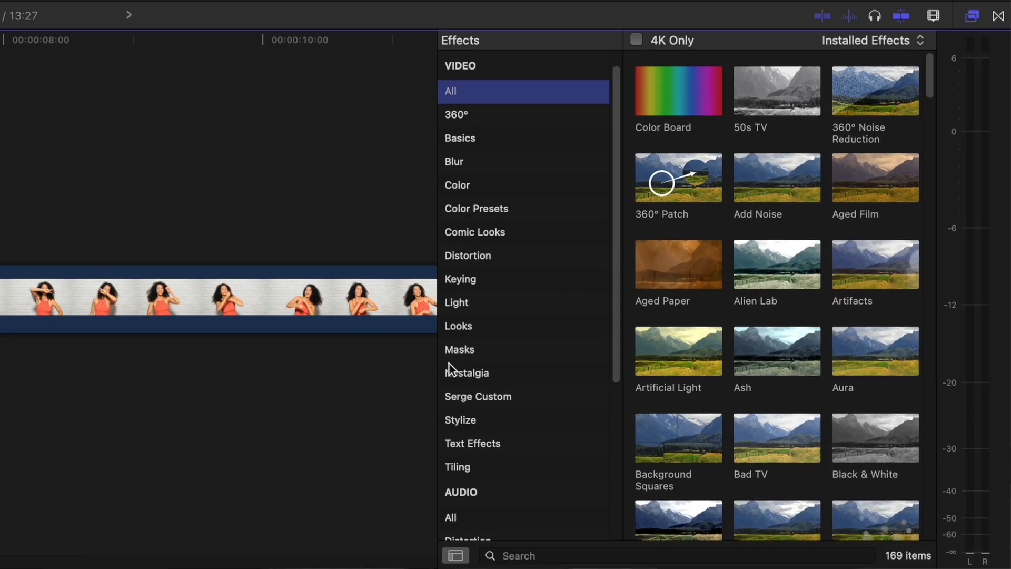
Apply Draw Mask from the Masks effects category to the connected clip
{"action": "left_click", "coordinate": [460, 349]}
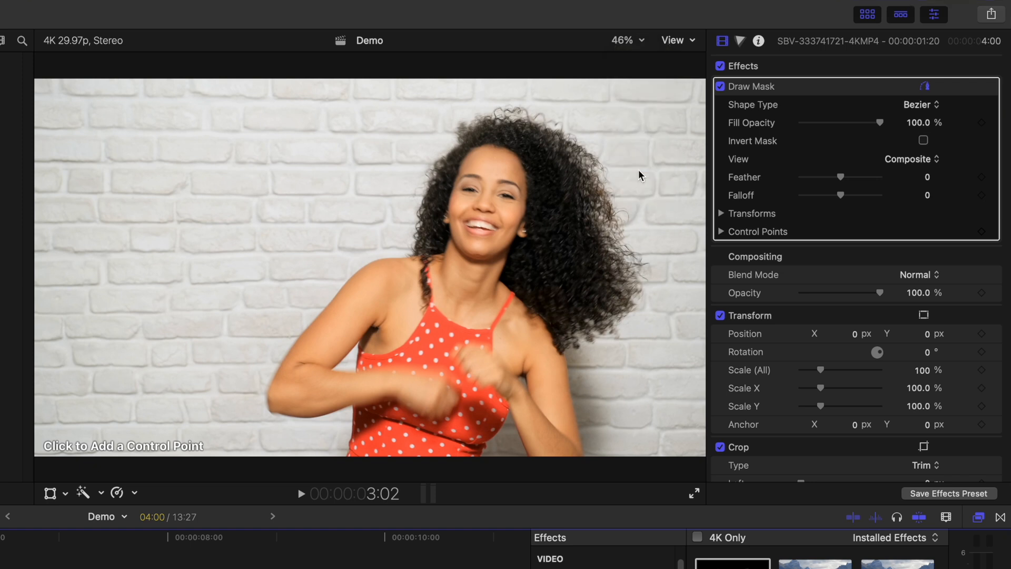
Zoom the viewer to 200% and trace a B-Spline mask around the jaw, neck and hair
{"action": "left_click", "coordinate": [623, 40]}
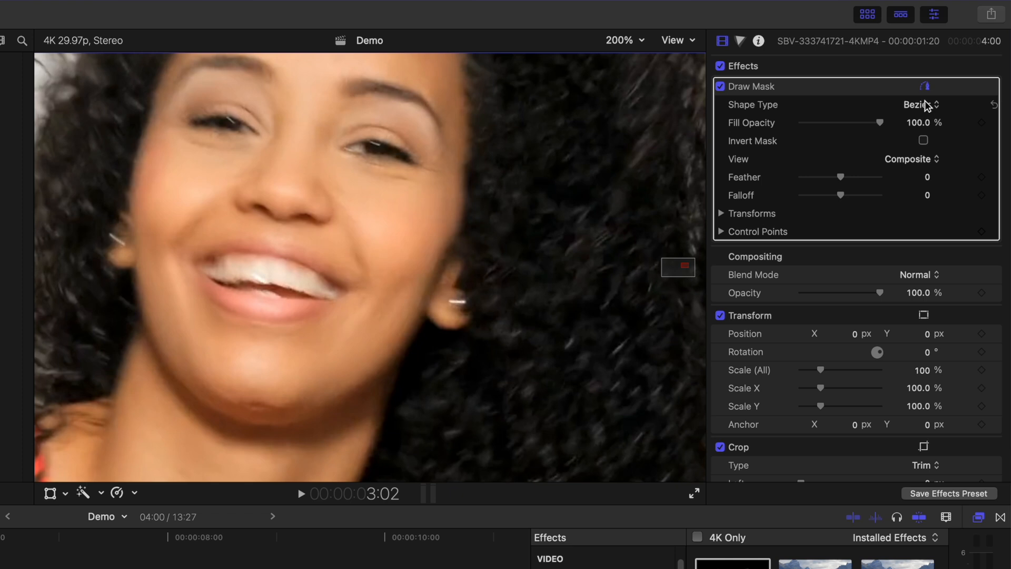
{"action": "left_click", "coordinate": [921, 104]}
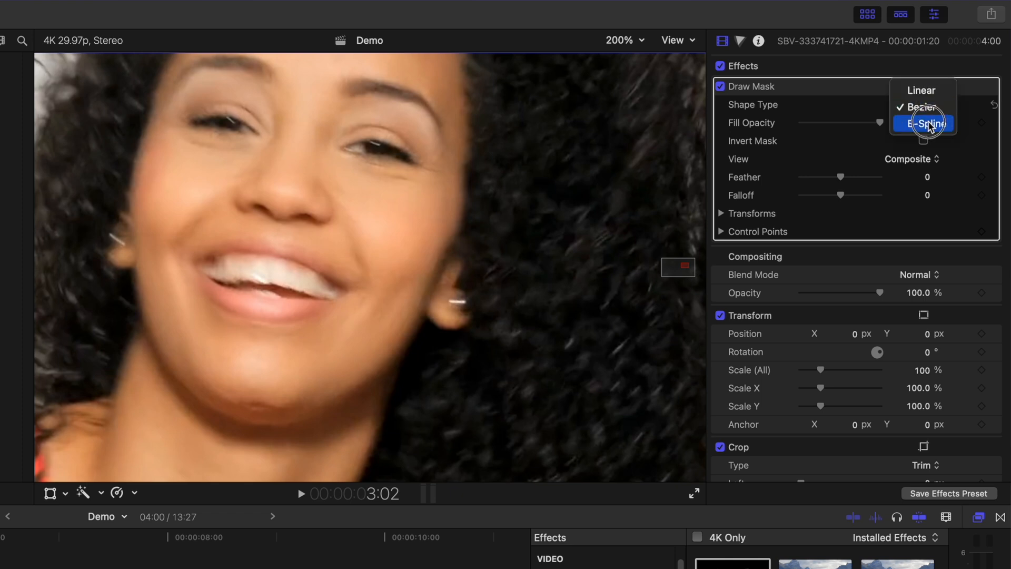
{"action": "left_click", "coordinate": [923, 124]}
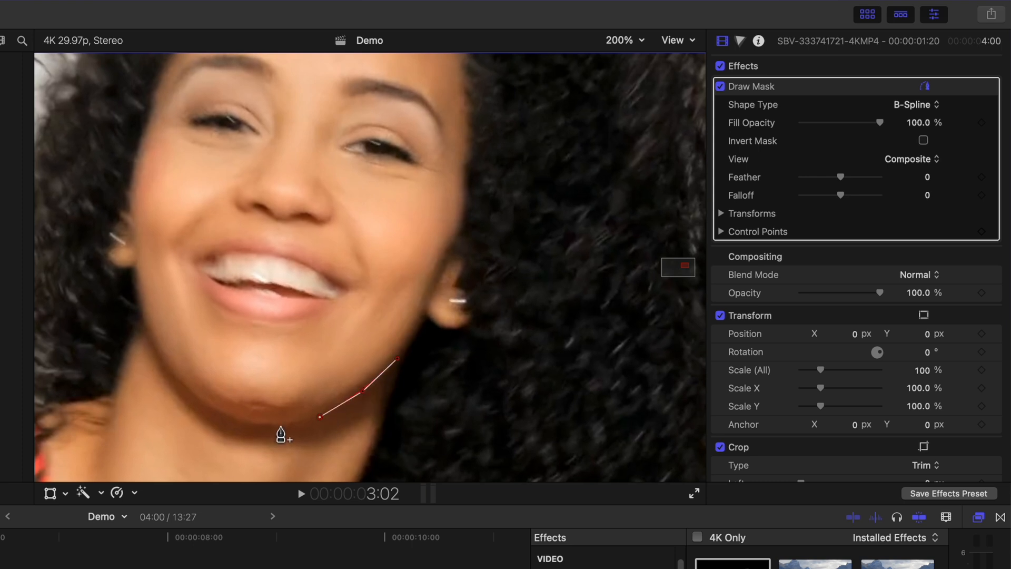
{"action": "left_click", "coordinate": [90, 411]}
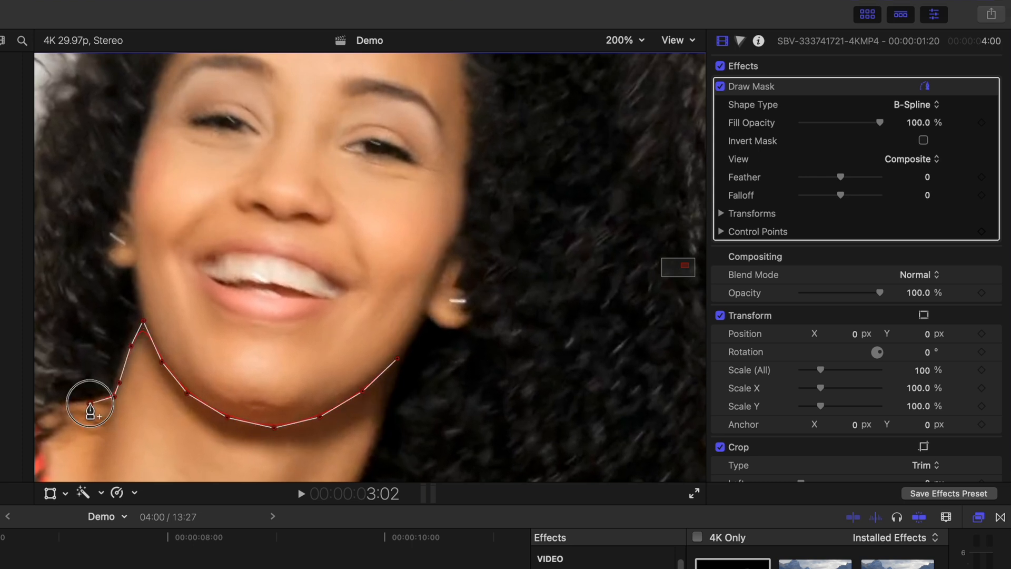
{"action": "left_click", "coordinate": [620, 40]}
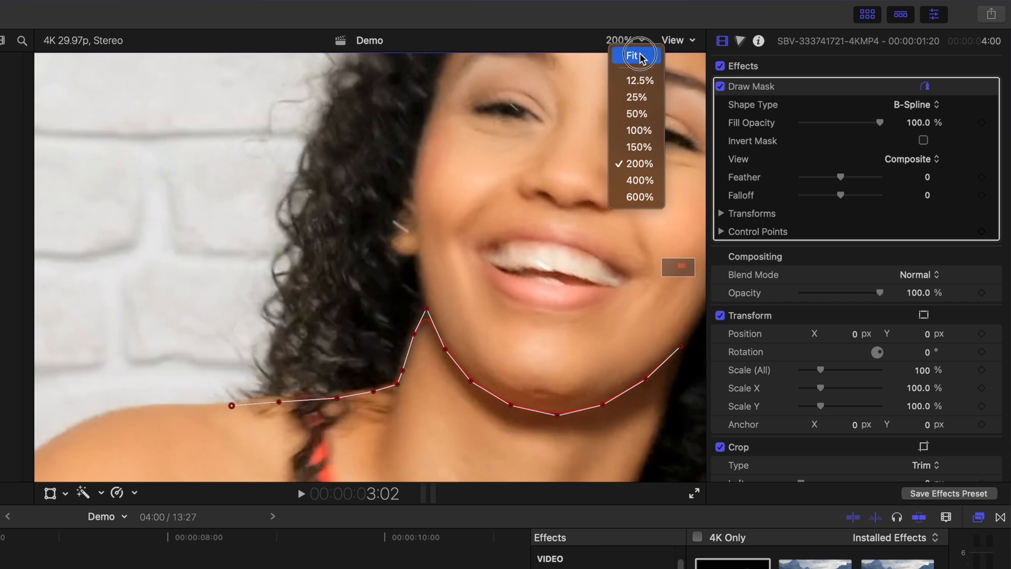
{"action": "left_click", "coordinate": [631, 54]}
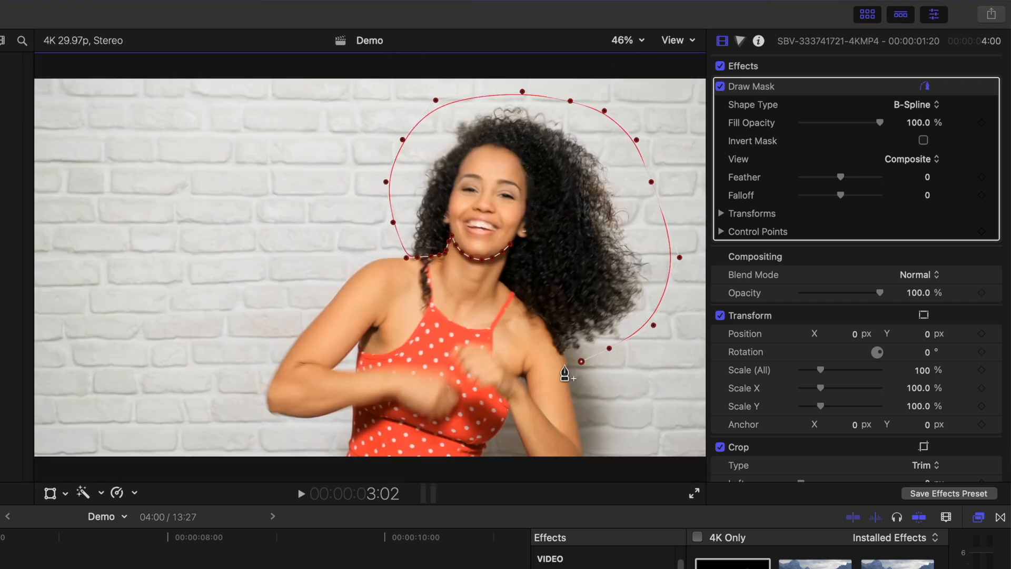
{"action": "left_click", "coordinate": [621, 40]}
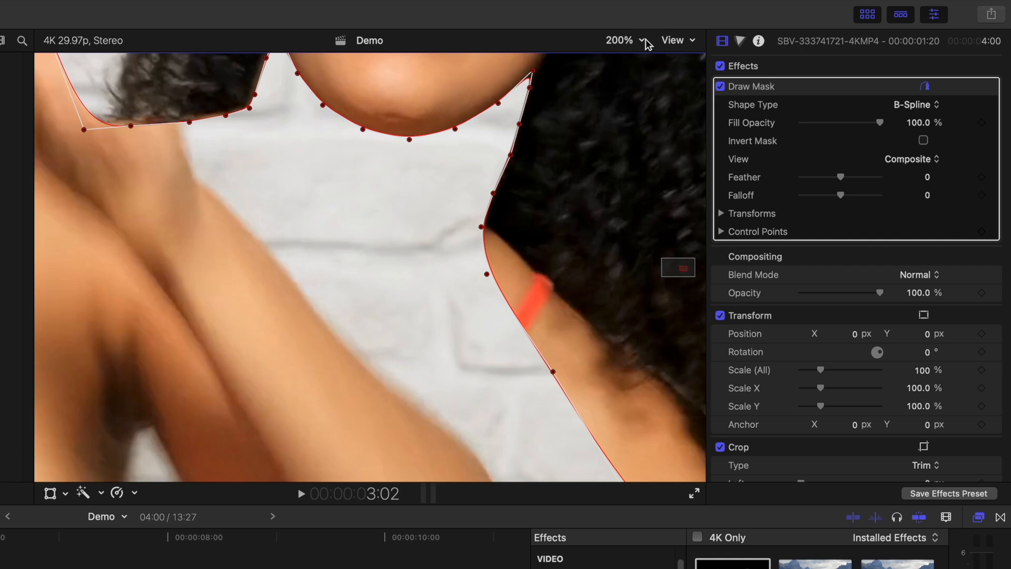
{"action": "left_click", "coordinate": [619, 40]}
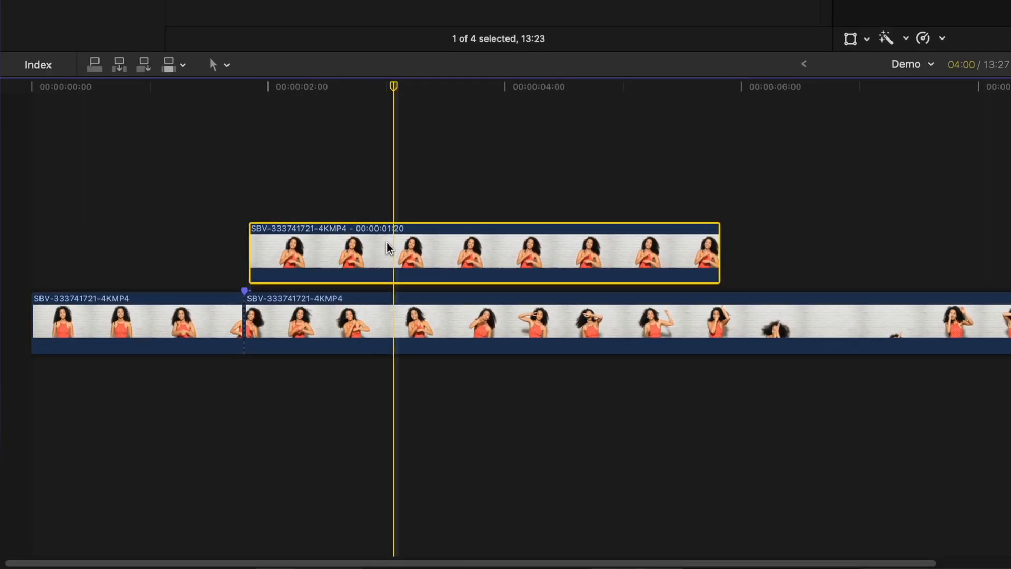
Option-drag the masked head clip upward to place a duplicate on a higher layer
{"action": "left_click_drag", "start_coordinate": [387, 251], "coordinate": [409, 145]}
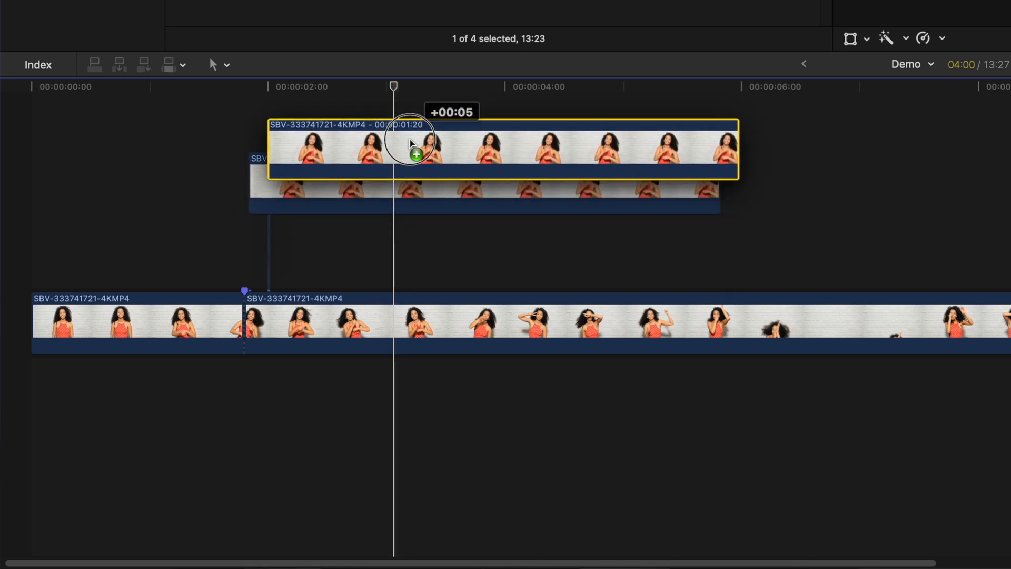
{"action": "left_click_drag", "start_coordinate": [413, 142], "coordinate": [393, 132]}
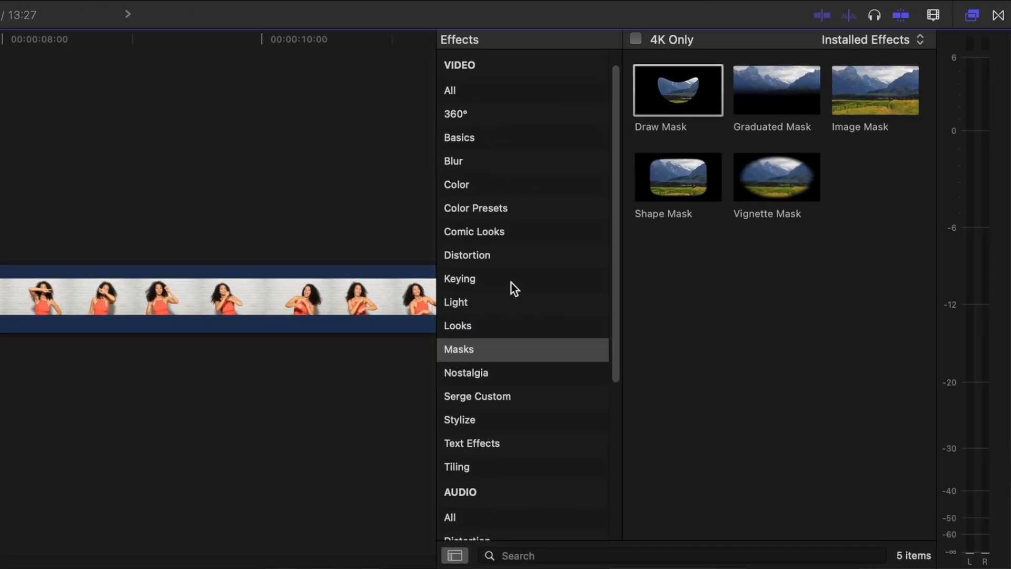
Apply Luma Keyer and drag its luma graph handles in Matte view to drop out the wall
{"action": "left_click", "coordinate": [459, 278]}
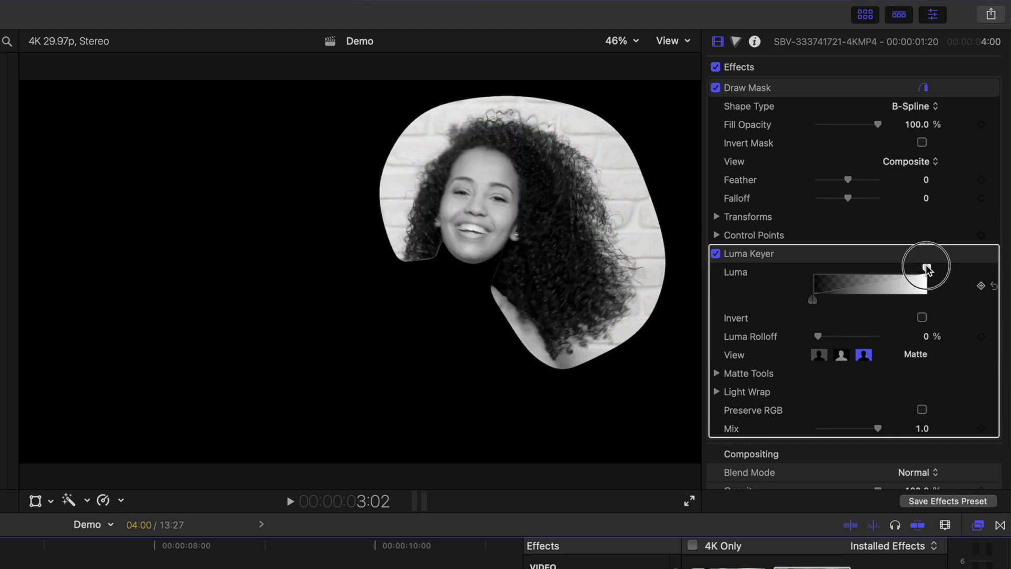
{"action": "left_click_drag", "start_coordinate": [925, 267], "coordinate": [899, 267]}
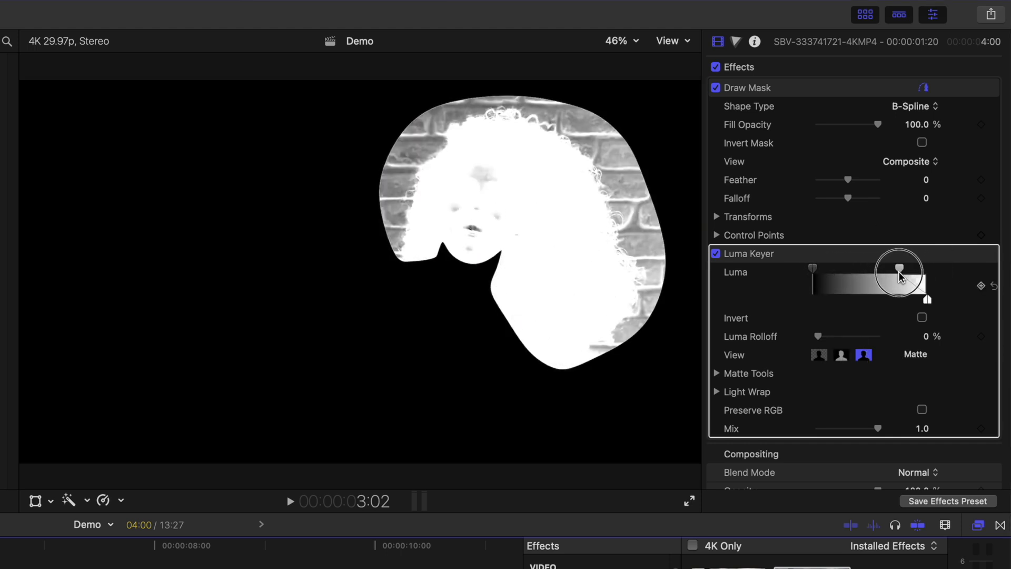
{"action": "left_click_drag", "start_coordinate": [899, 267], "coordinate": [900, 301]}
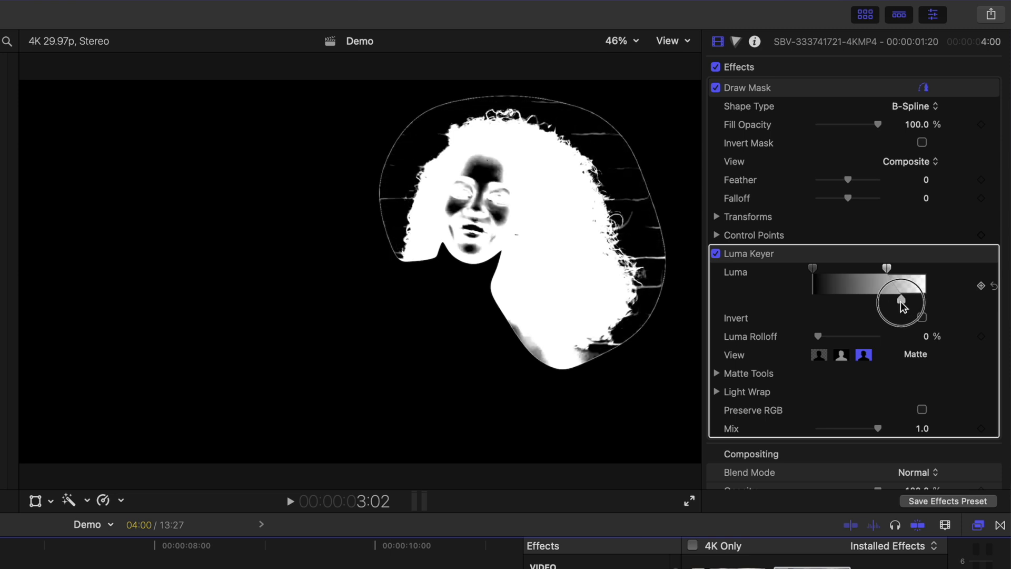
{"action": "left_click_drag", "start_coordinate": [902, 301], "coordinate": [892, 300]}
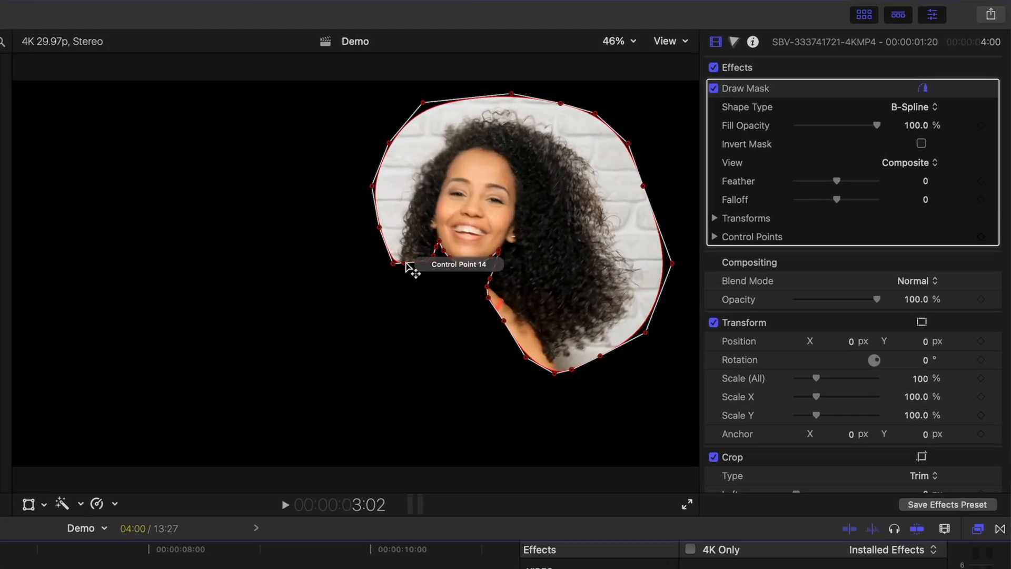
Drag Draw Mask control points 14 and 15 to reshape the outline near the chin
{"action": "left_click_drag", "start_coordinate": [408, 264], "coordinate": [398, 247]}
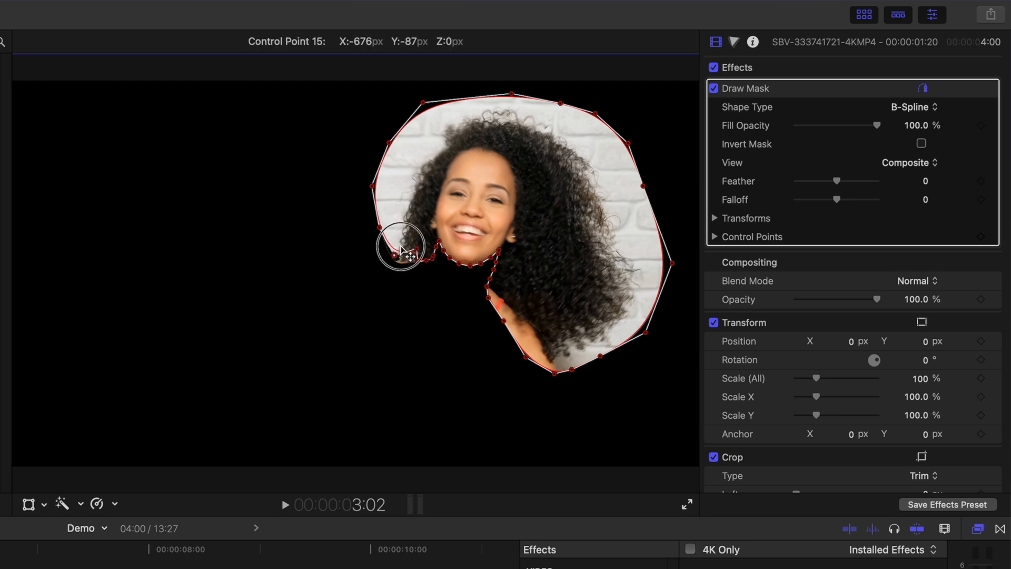
{"action": "left_click_drag", "start_coordinate": [400, 247], "coordinate": [527, 149]}
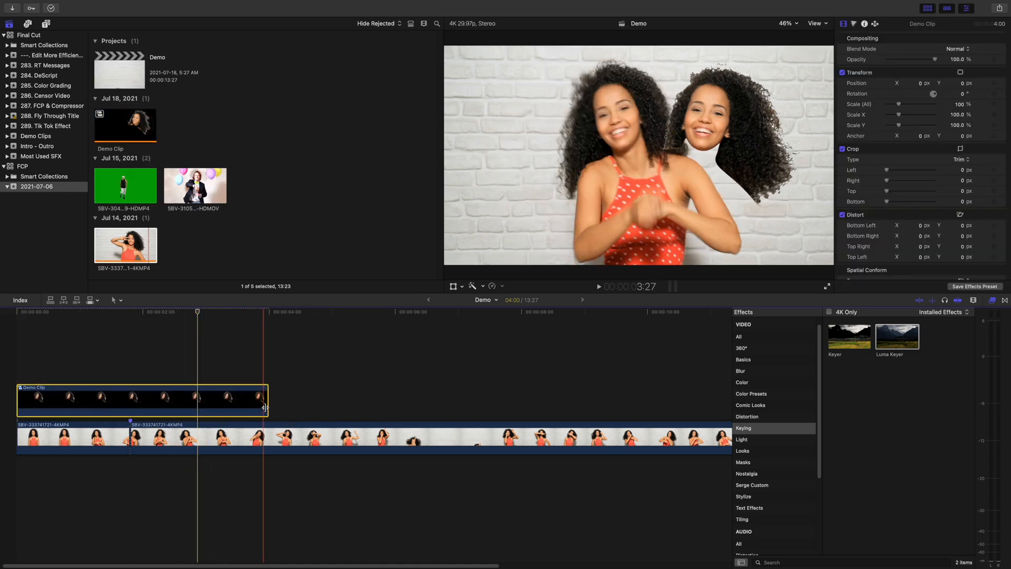
Trim the Demo Clip compound clip's end leftward and select it
{"action": "left_click_drag", "start_coordinate": [264, 398], "coordinate": [129, 399]}
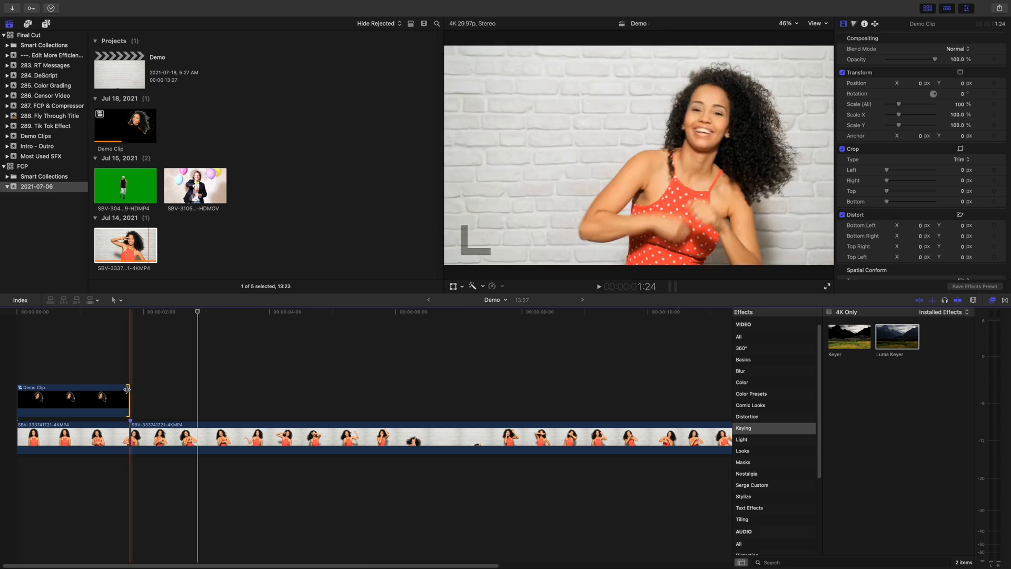
{"action": "left_click", "coordinate": [71, 398]}
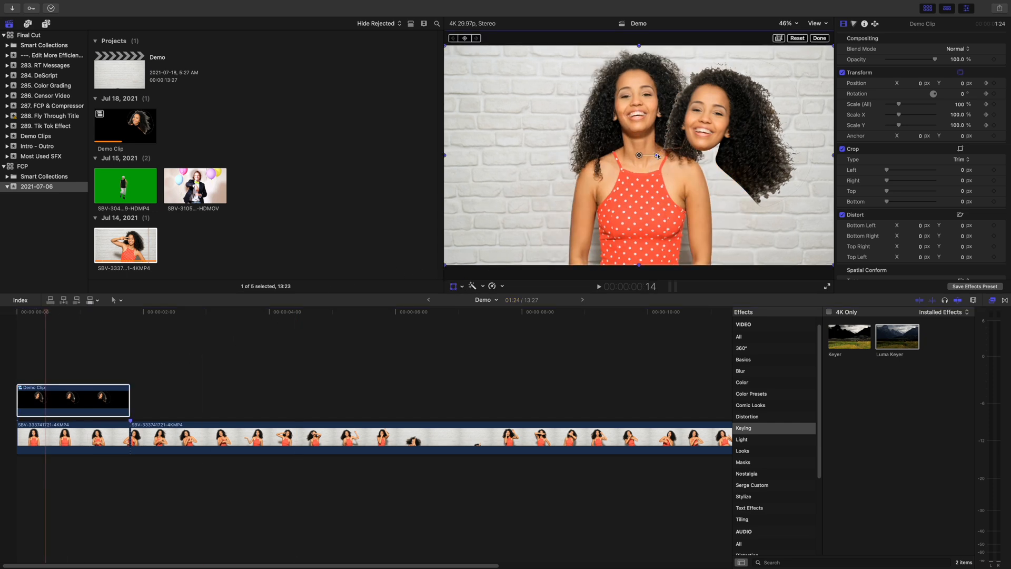
Move the keyframed head cutout past the right frame edge and right-click its path point
{"action": "left_click_drag", "start_coordinate": [657, 156], "coordinate": [650, 171]}
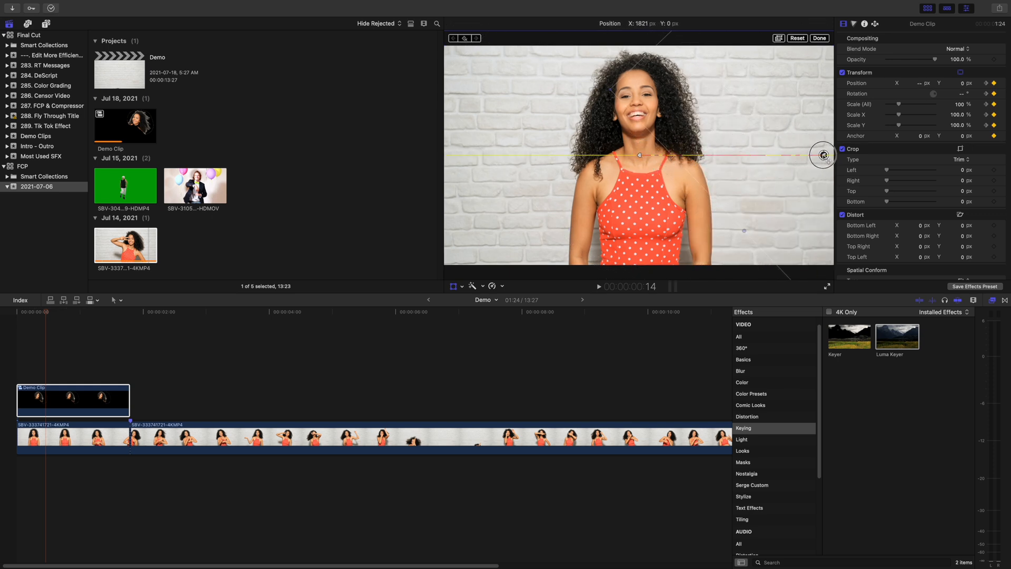
{"action": "right_click", "coordinate": [638, 155]}
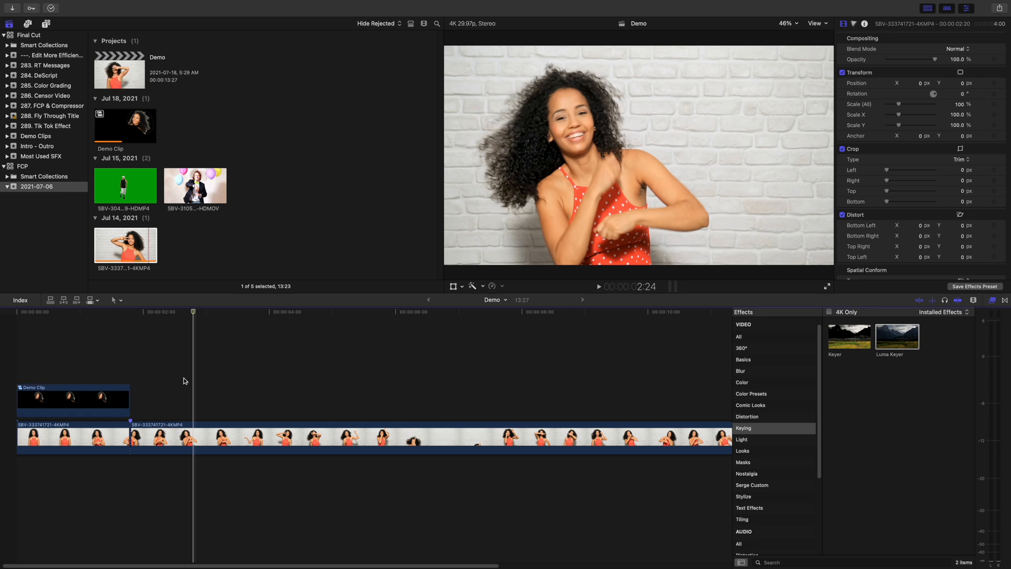
Show the second cutout's Luma Keyer matte and drag its threshold handle to tune the key
{"action": "left_click", "coordinate": [193, 440]}
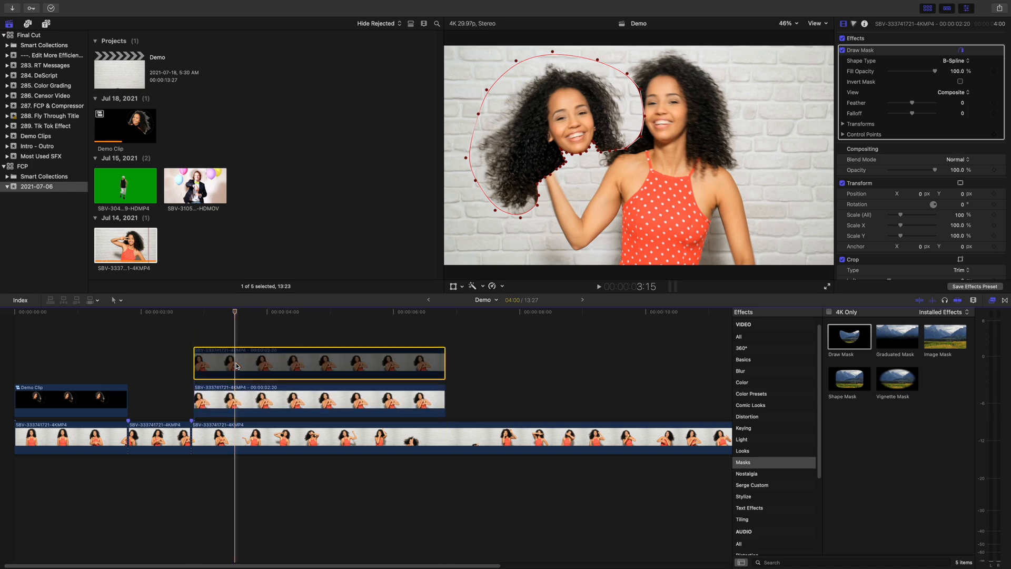
{"action": "left_click", "coordinate": [743, 427]}
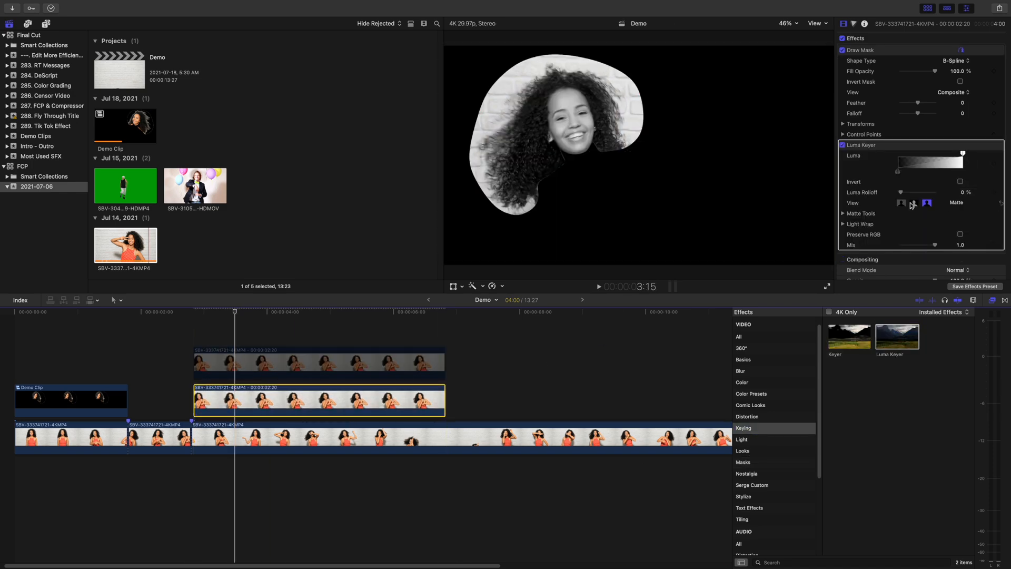
{"action": "left_click_drag", "start_coordinate": [897, 171], "coordinate": [944, 172]}
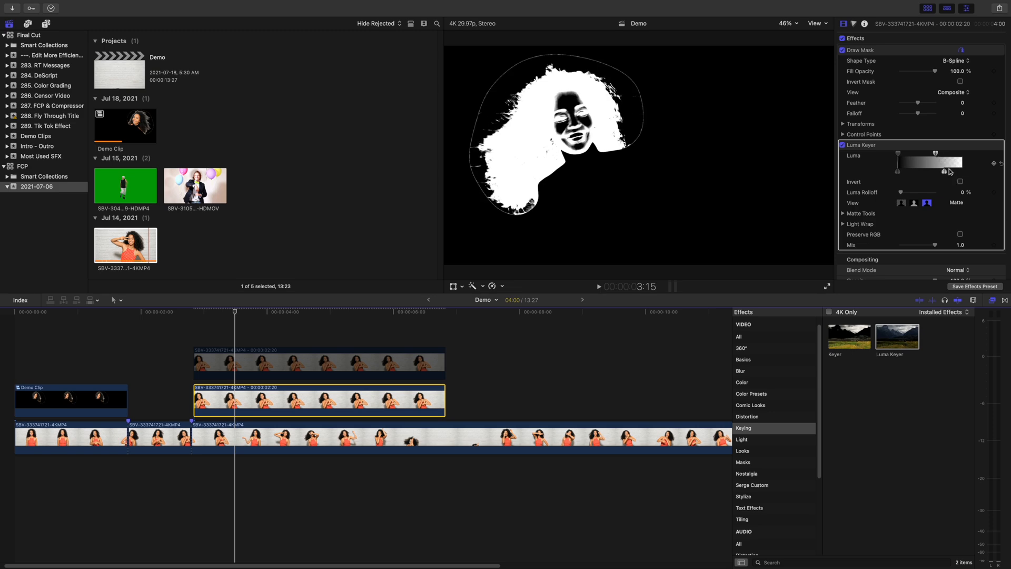